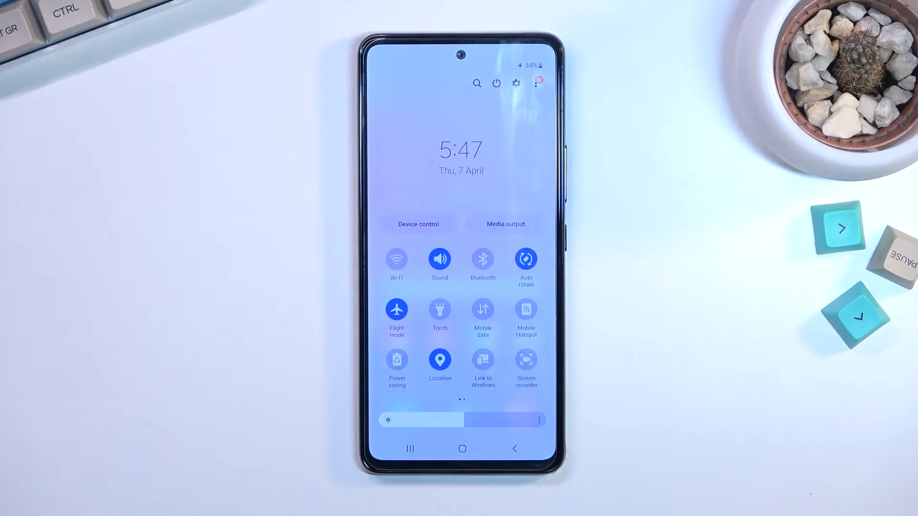
Step: Go from the Mobile Hotspot tile to the hotspot's network name and password form
left_click(525, 309)
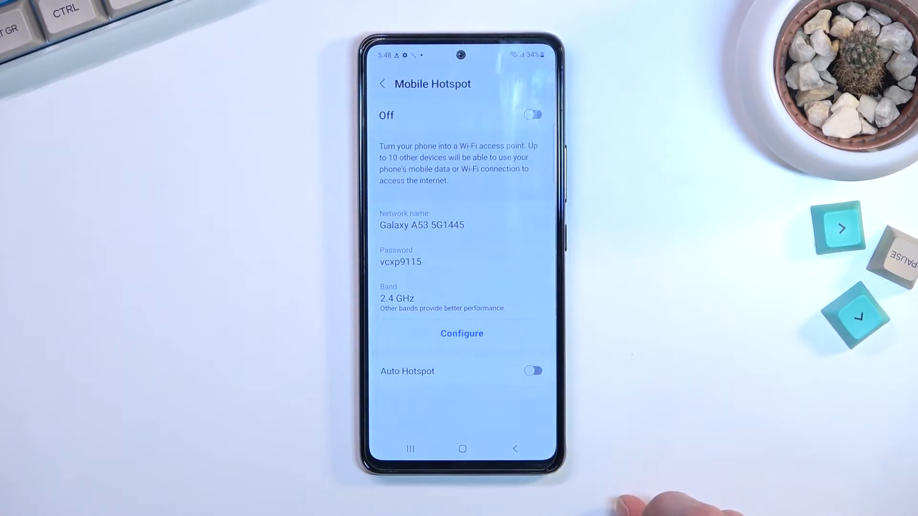
mouse_move(516, 275)
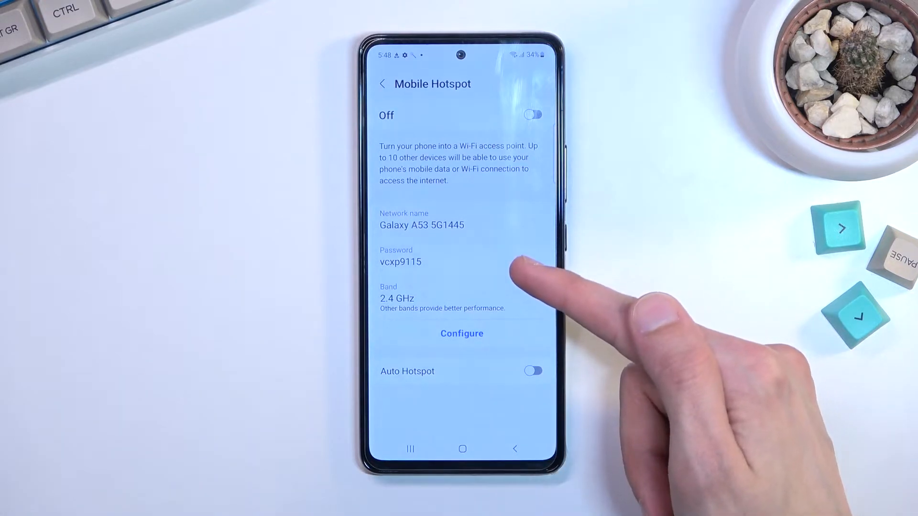
mouse_move(527, 281)
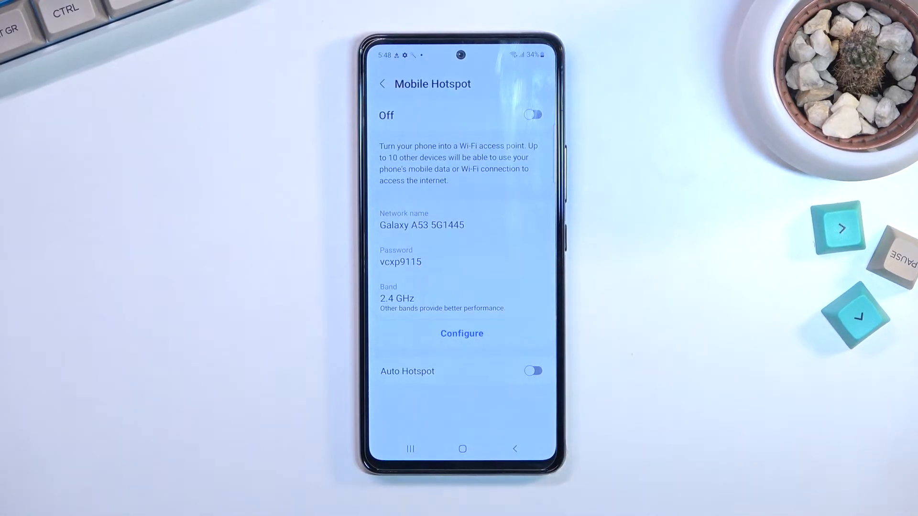
left_click(461, 333)
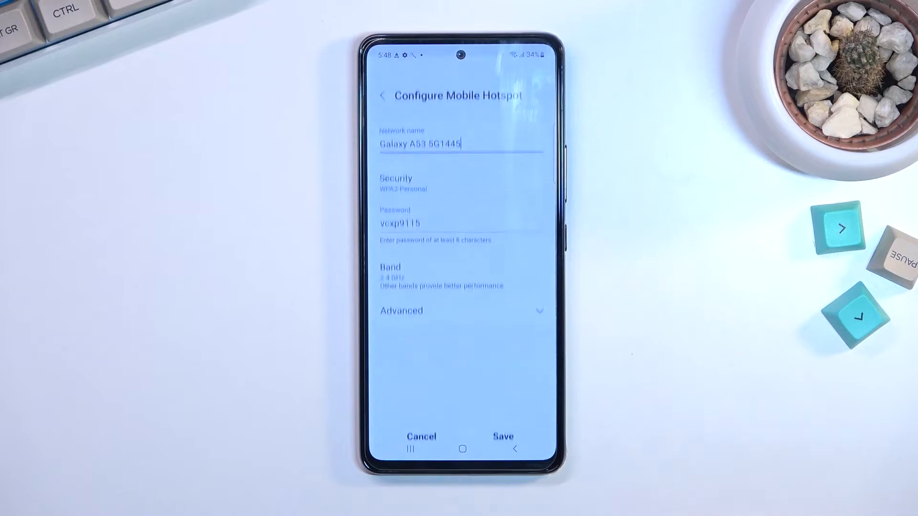
left_click(461, 224)
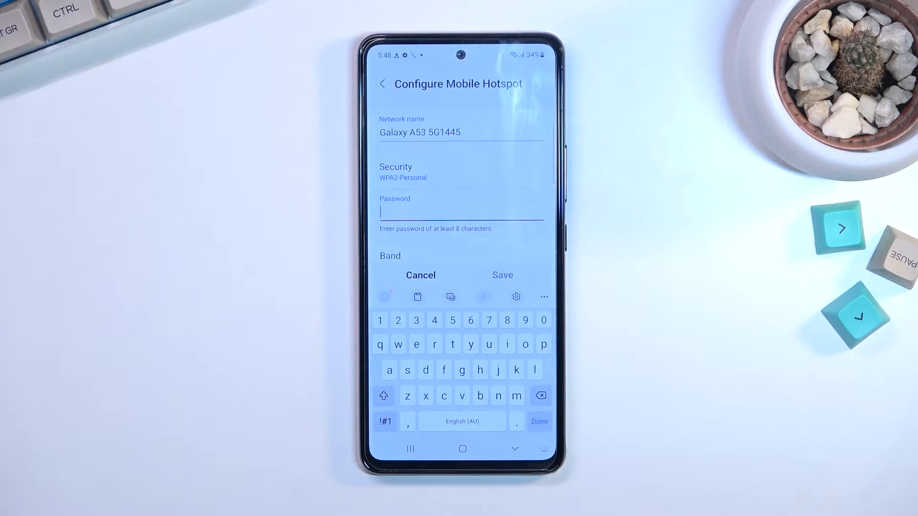
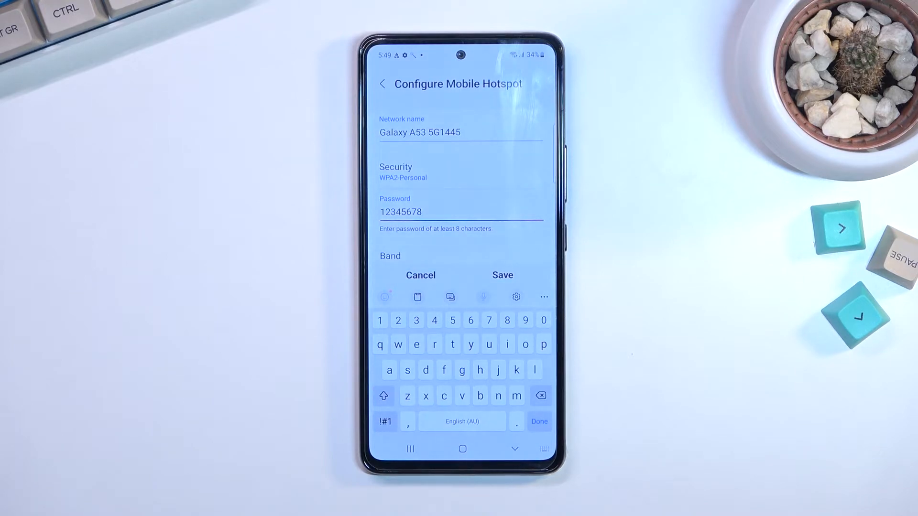
scroll("up", 3)
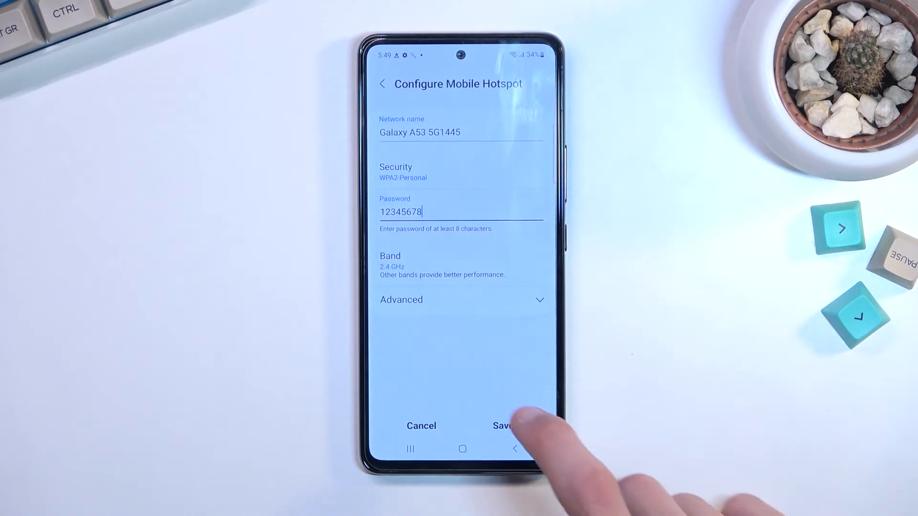
left_click(502, 426)
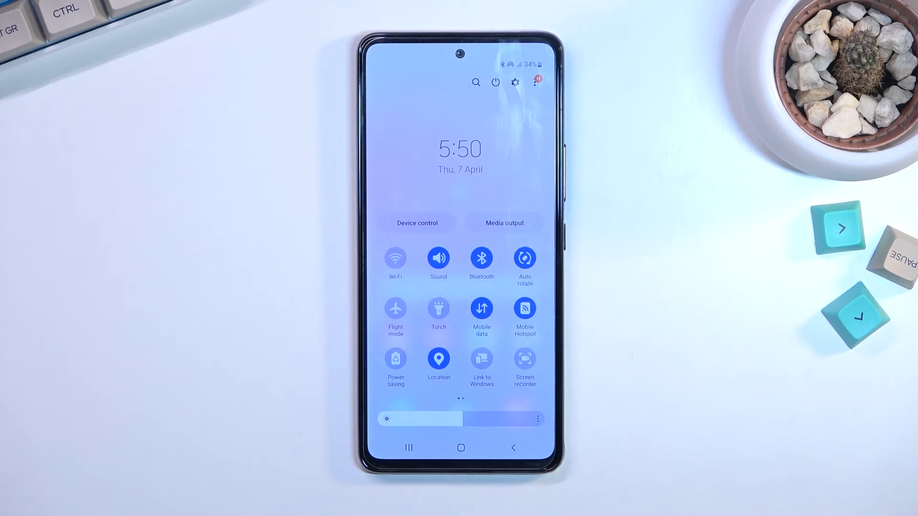
Step: Switch Mobile Hotspot off, enable Wi-Fi, and return to the home screen
left_click(524, 308)
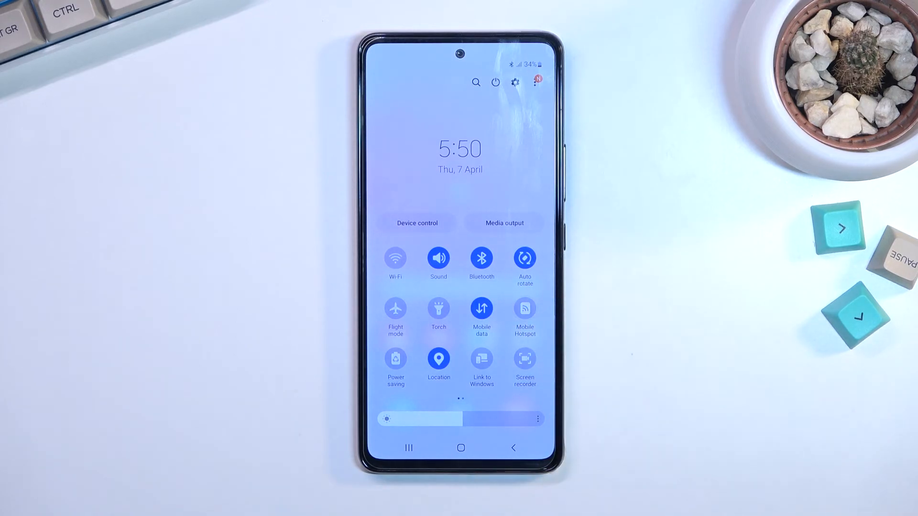
left_click(396, 258)
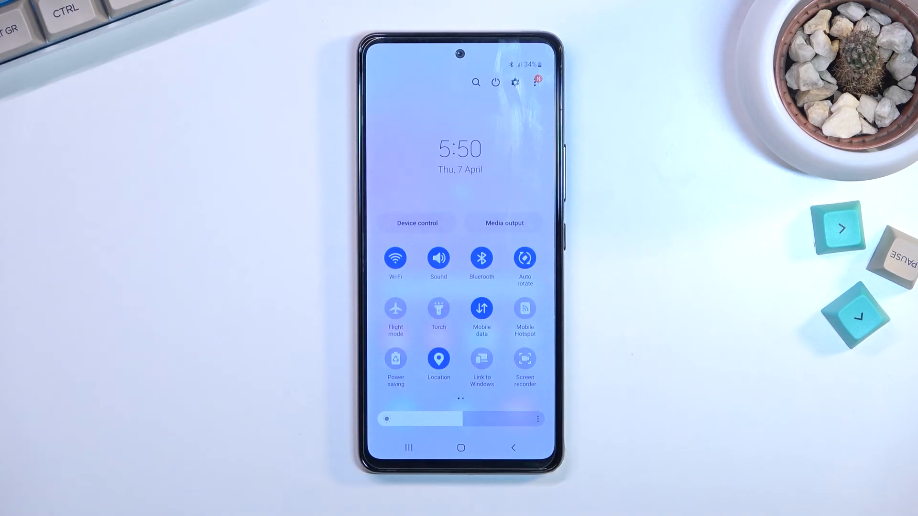
left_click(396, 257)
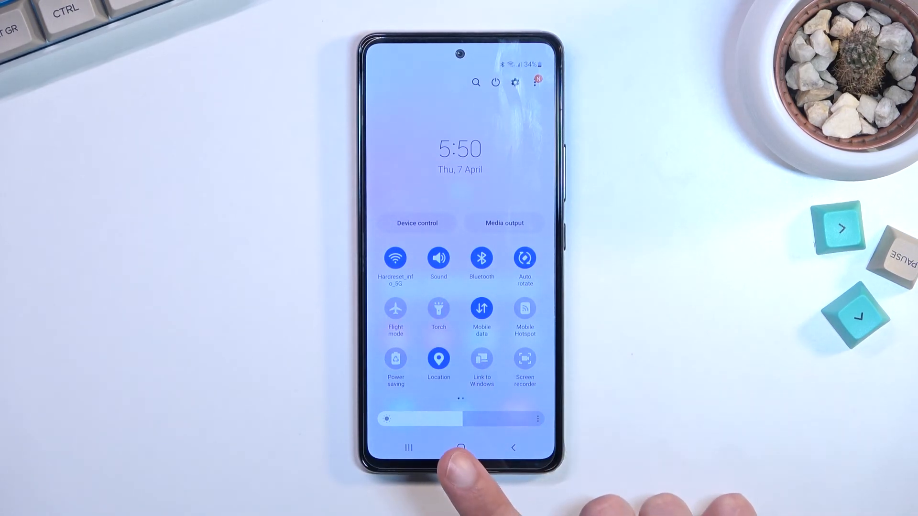
left_click(460, 448)
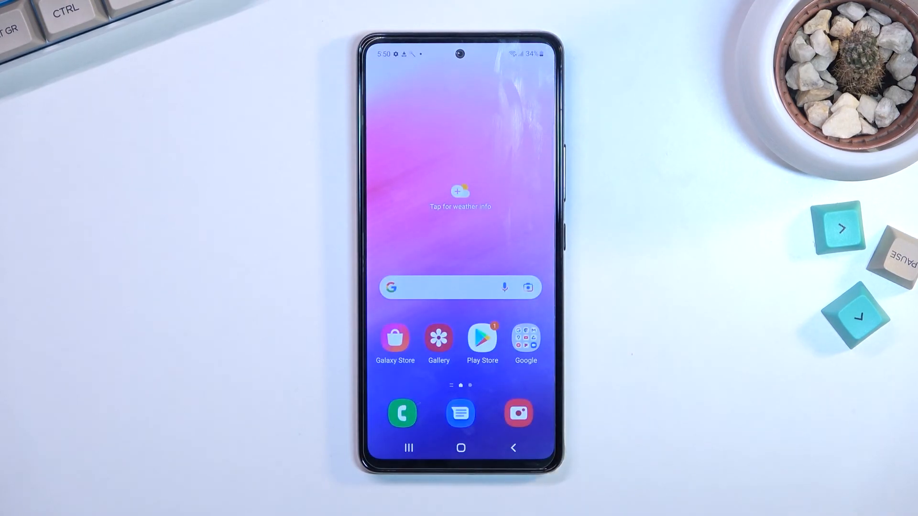